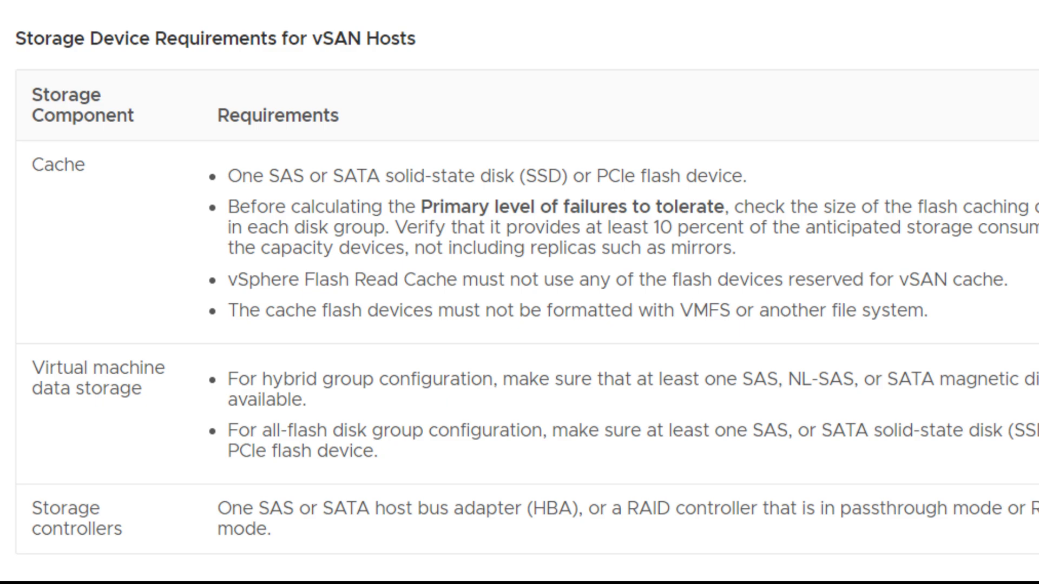
pyautogui.scroll(-3)
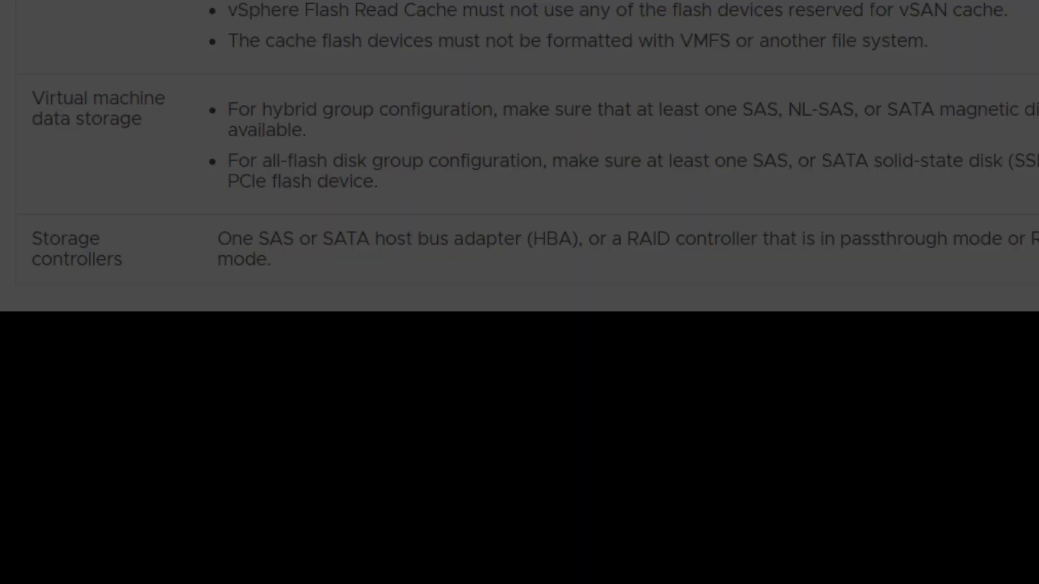
pyautogui.scroll(-3)
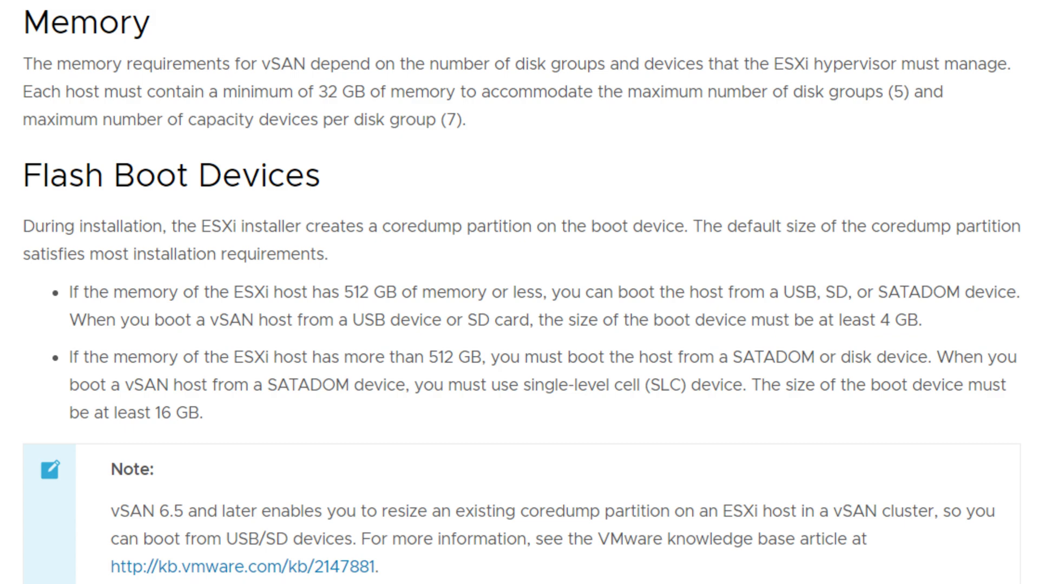
pyautogui.scroll(-3)
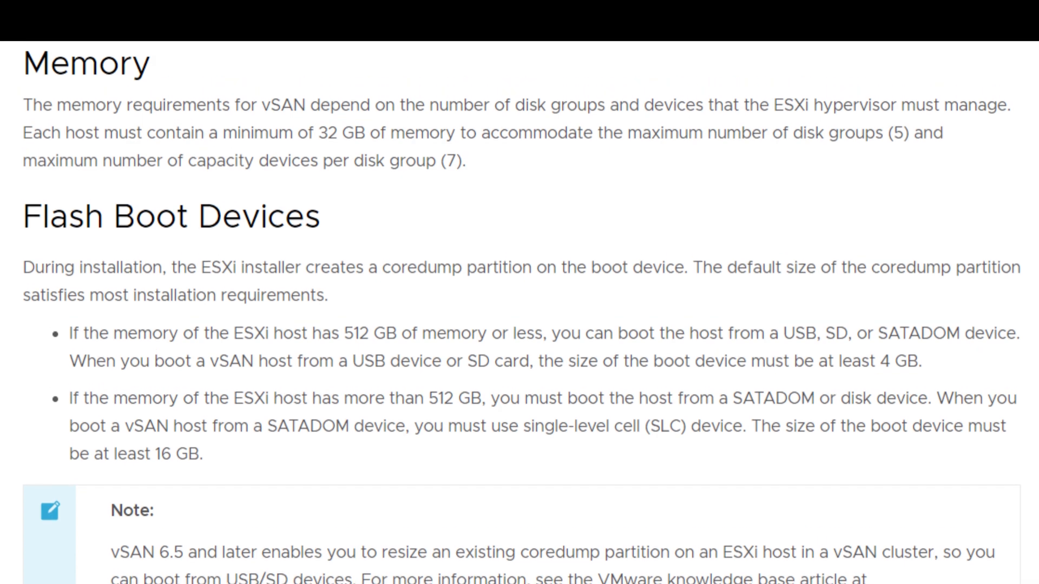
pyautogui.scroll(-3)
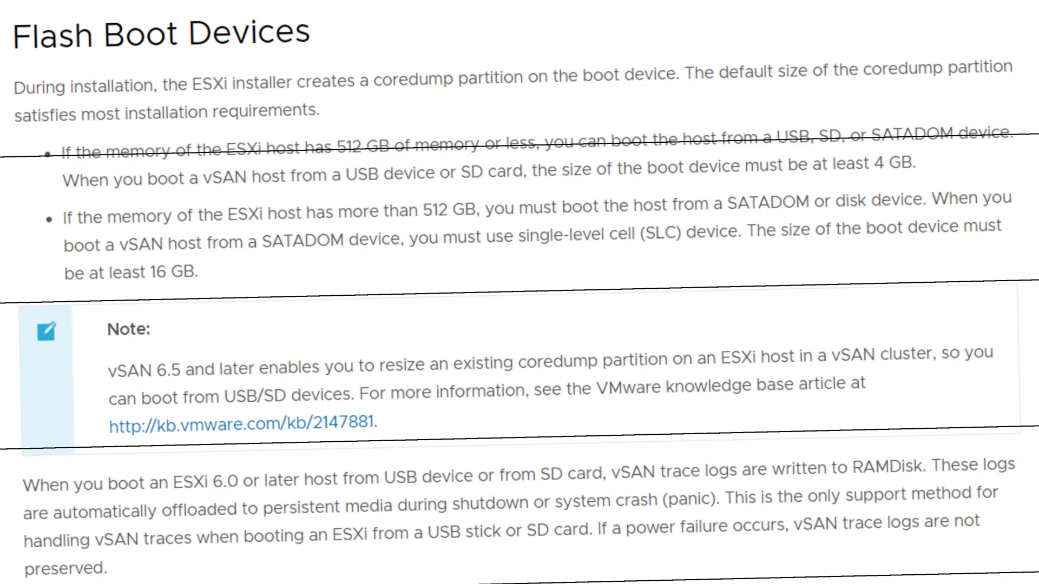